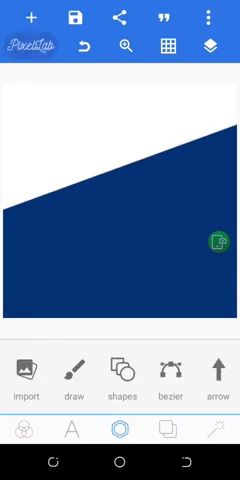
Step: Import the church logo image from the device's photo folders onto the canvas top
click(35, 17)
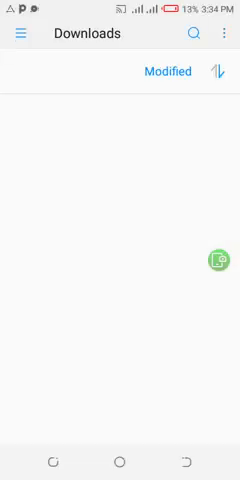
click(20, 35)
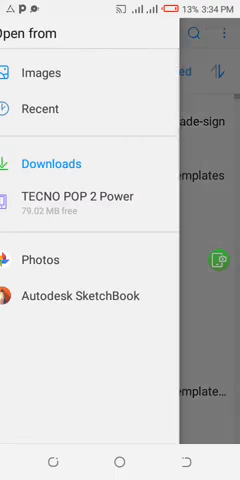
click(55, 163)
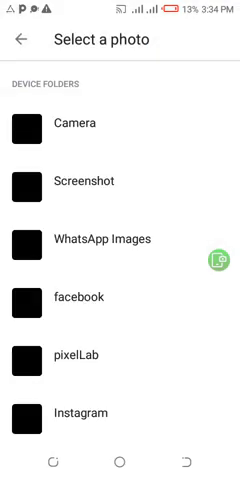
scroll(down, 3)
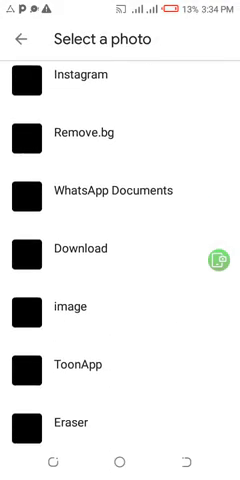
scroll(down, 3)
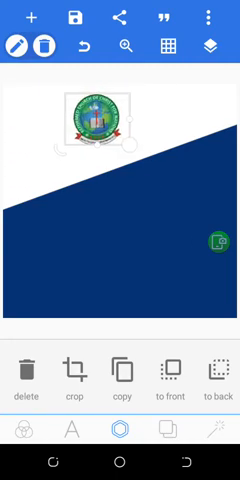
Step: Scroll the toolbar to the Text tab and add a new placeholder text item
scroll(right, 3)
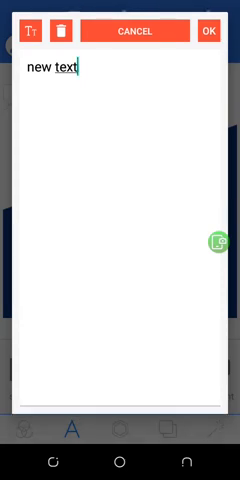
Step: Replace the placeholder with 'Thy kingdom Come 2021' on two lines and confirm
click(70, 71)
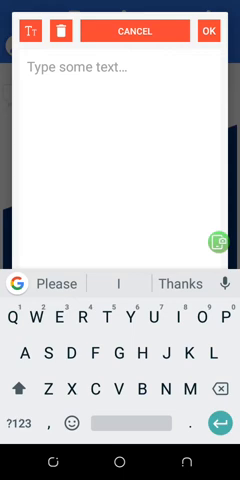
text(Thy)
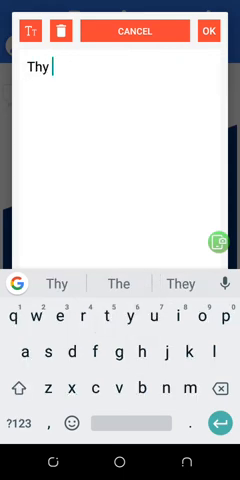
text(kingdom)
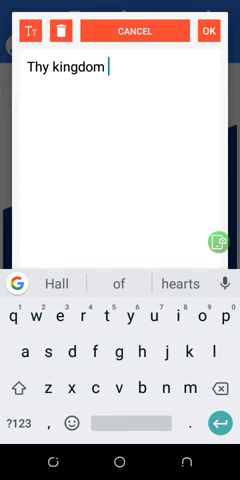
text(Come)
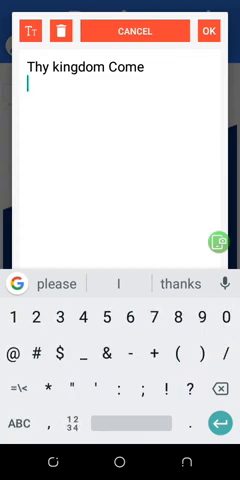
text(2021)
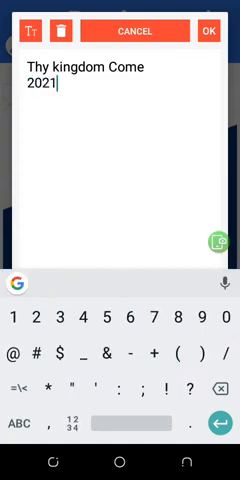
click(214, 30)
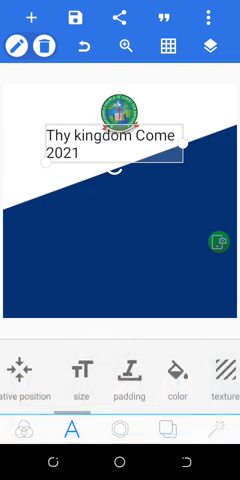
Step: Make the heading bold, centred and size 23 beneath the logo
scroll(left, 3)
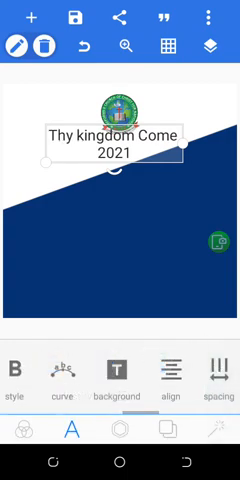
scroll(left, 3)
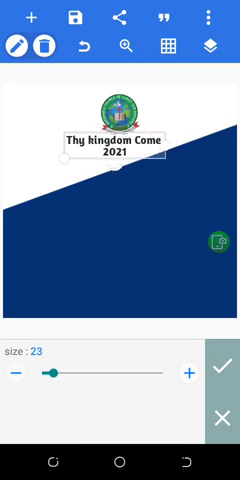
click(225, 362)
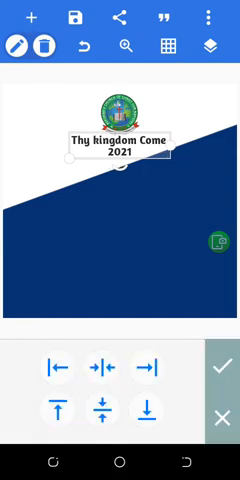
click(225, 365)
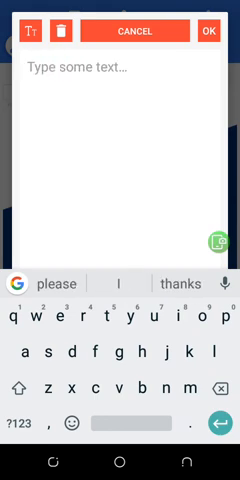
Step: Enter 'Our year of Joy' as the second text item and scroll through the Poster fonts
text(Our year of)
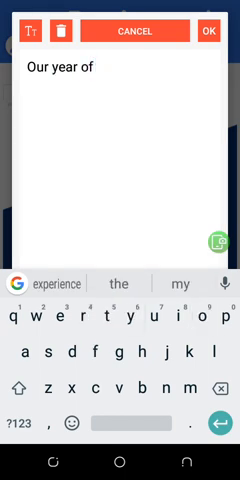
text(Joy)
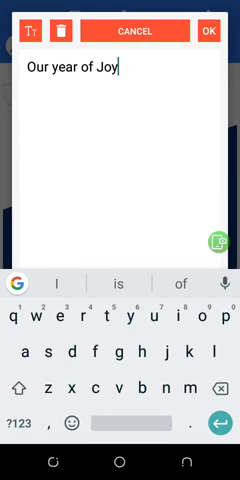
click(212, 30)
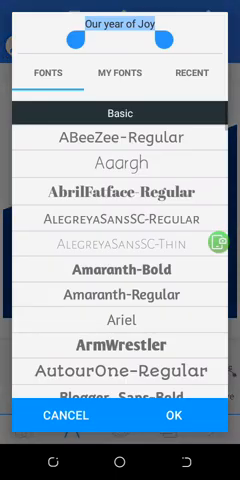
scroll(down, 3)
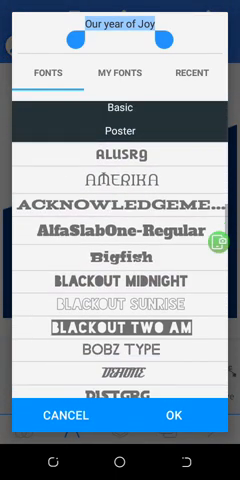
scroll(down, 3)
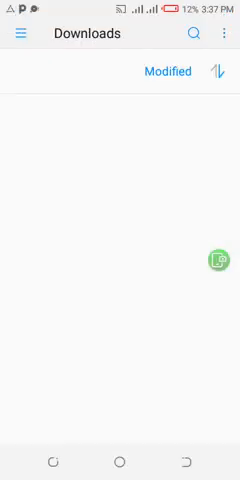
Step: Browse the device image folders down to the date-sorted list of recent photos
click(20, 34)
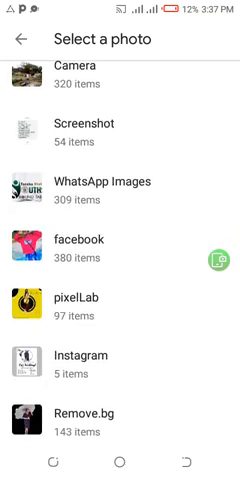
scroll(down, 3)
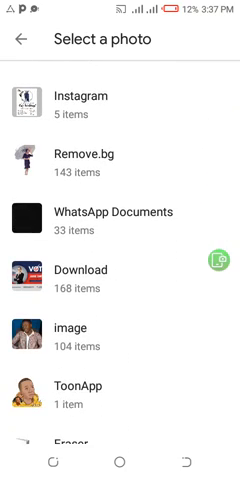
scroll(down, 3)
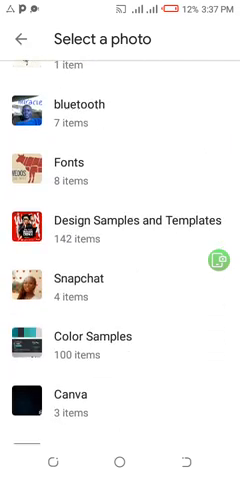
scroll(down, 3)
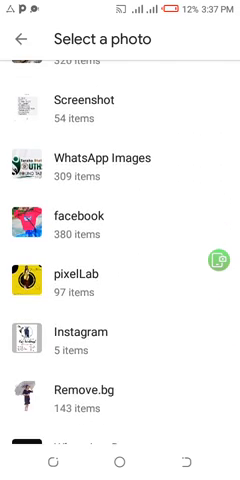
scroll(down, 3)
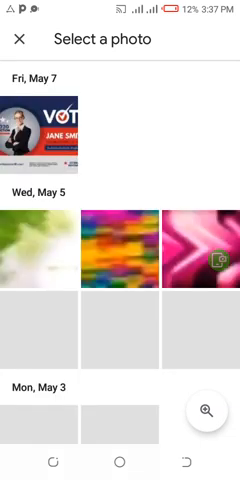
scroll(down, 3)
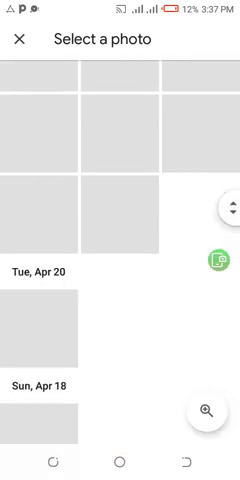
scroll(down, 3)
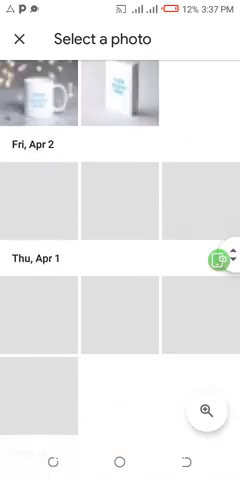
scroll(down, 3)
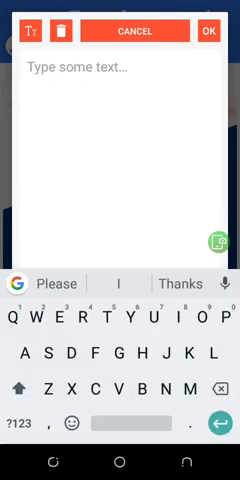
Step: Start typing 'Mer' into the new text item's editor
text(Mer)
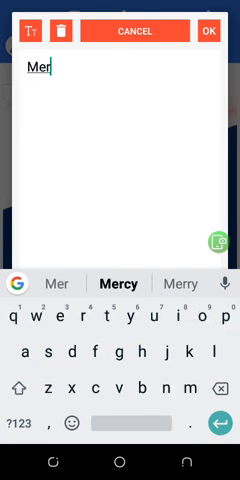